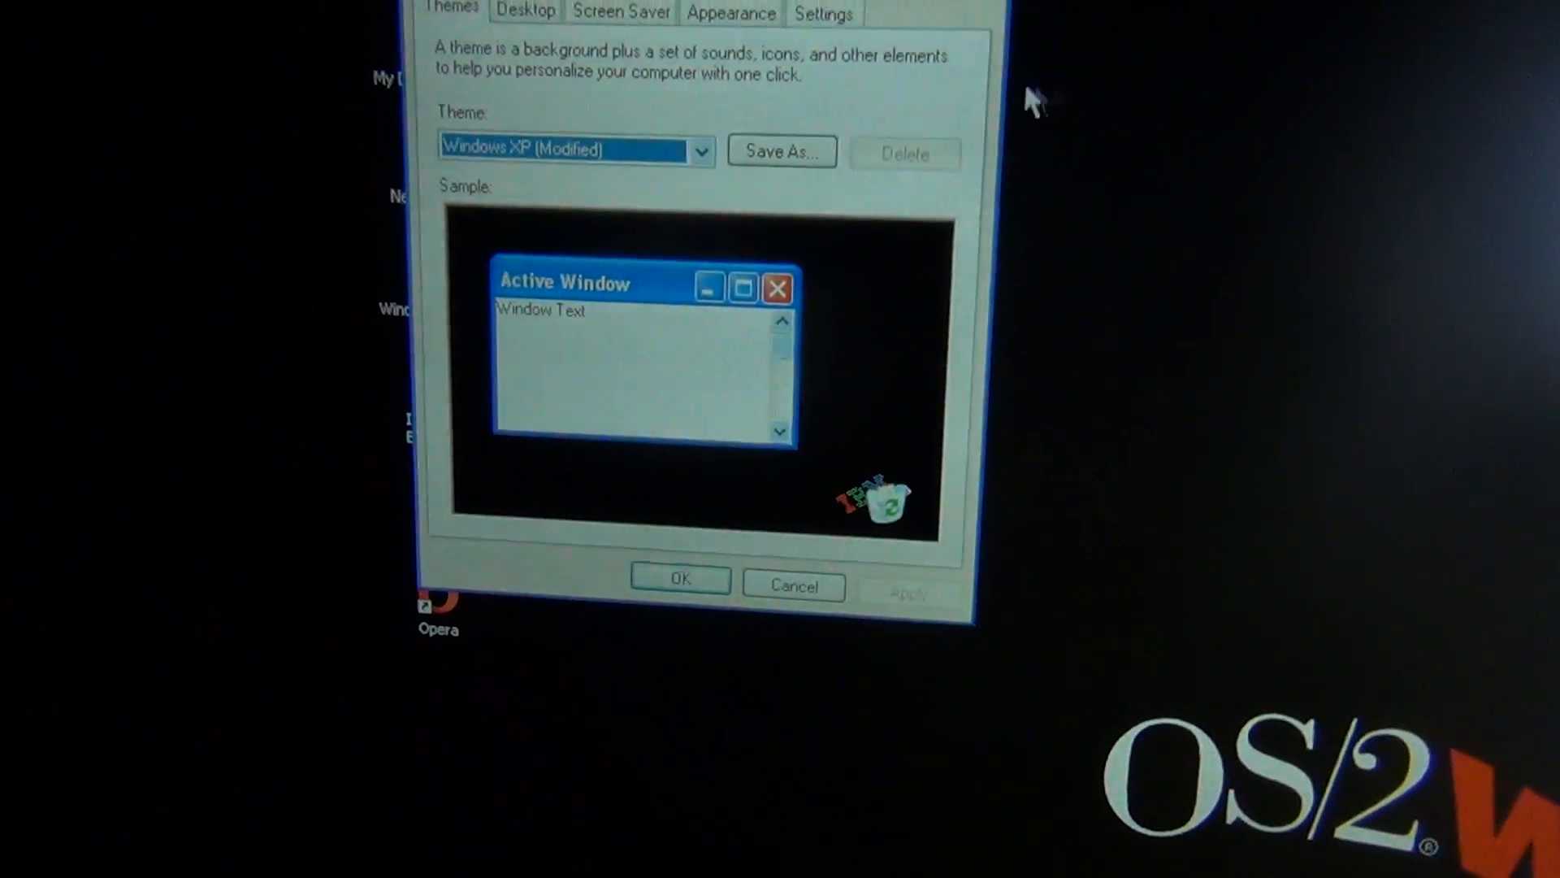
- Switch Display Properties to the Settings tab to see the FlexView display's 1600x1200, 32-bit settings
left_click(824, 13)
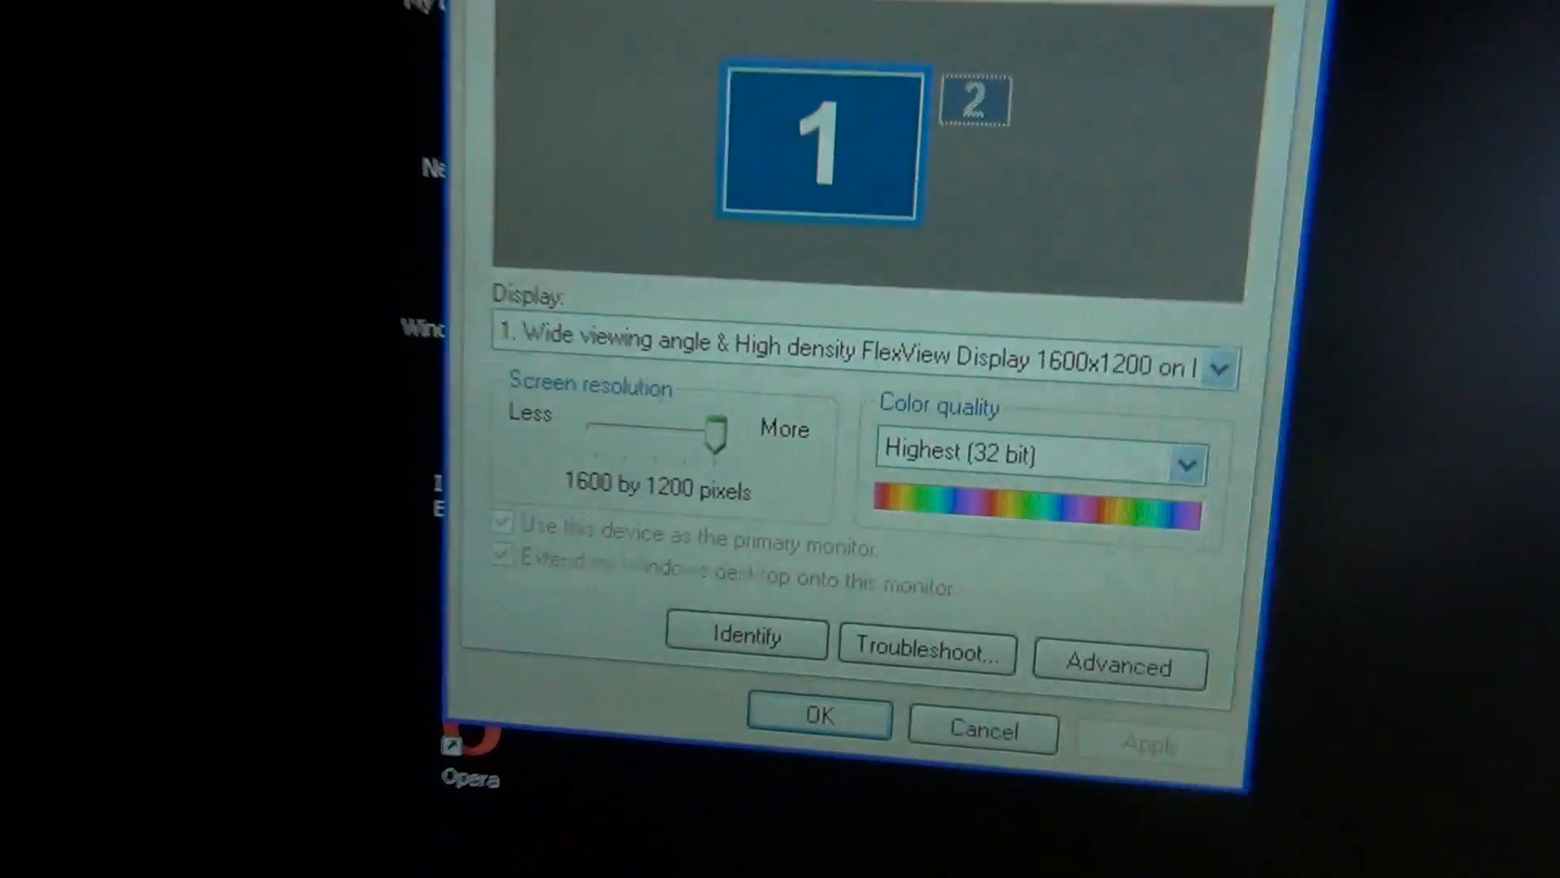